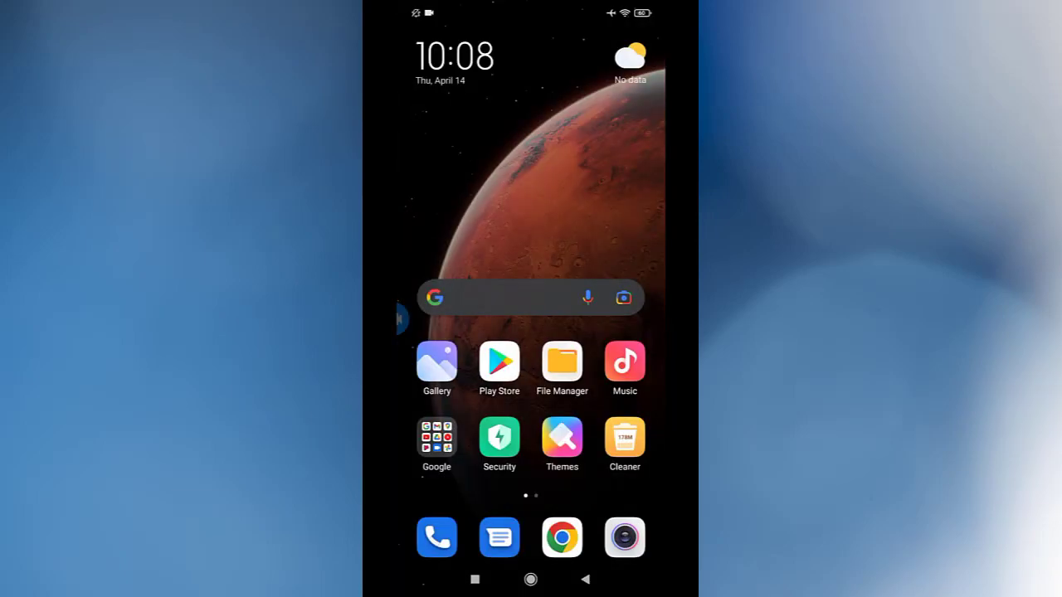
Step: Launch the Google Play Store from the home screen
click(497, 361)
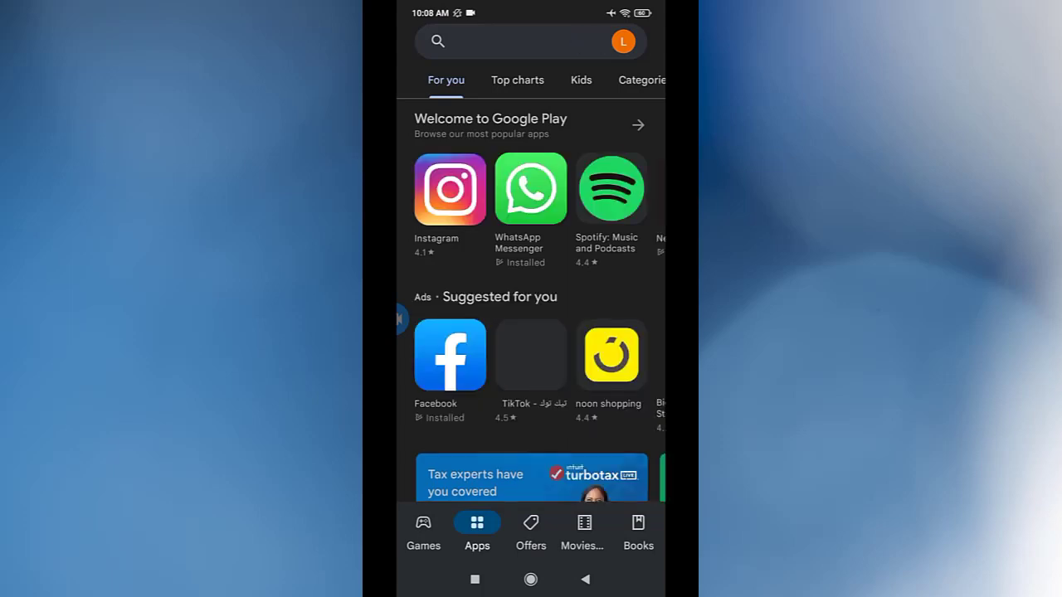
Step: Search the Play Store for 'you' and choose the YouTube suggestion
click(514, 42)
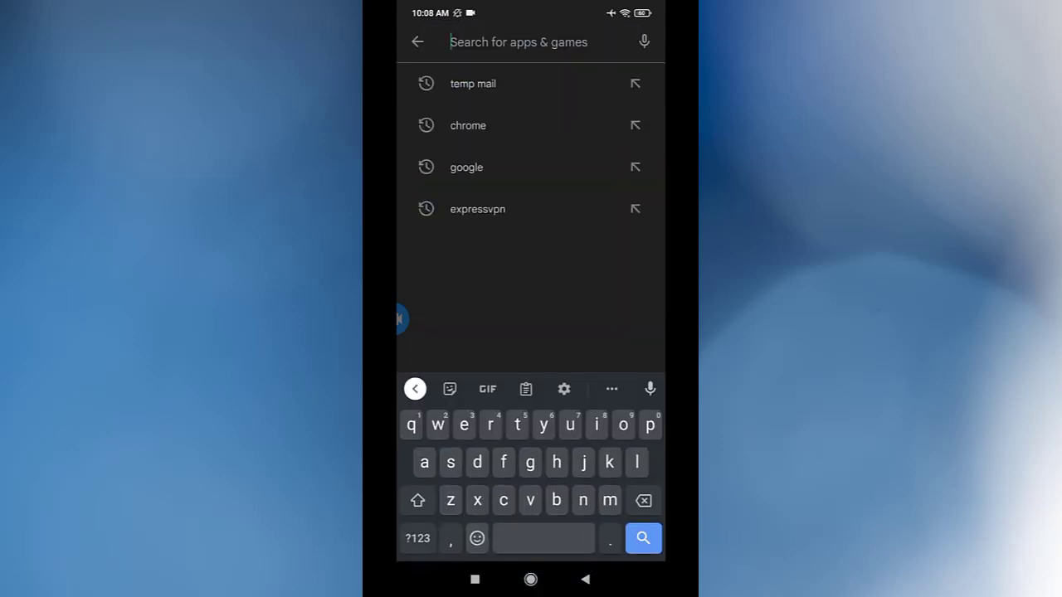
text(you)
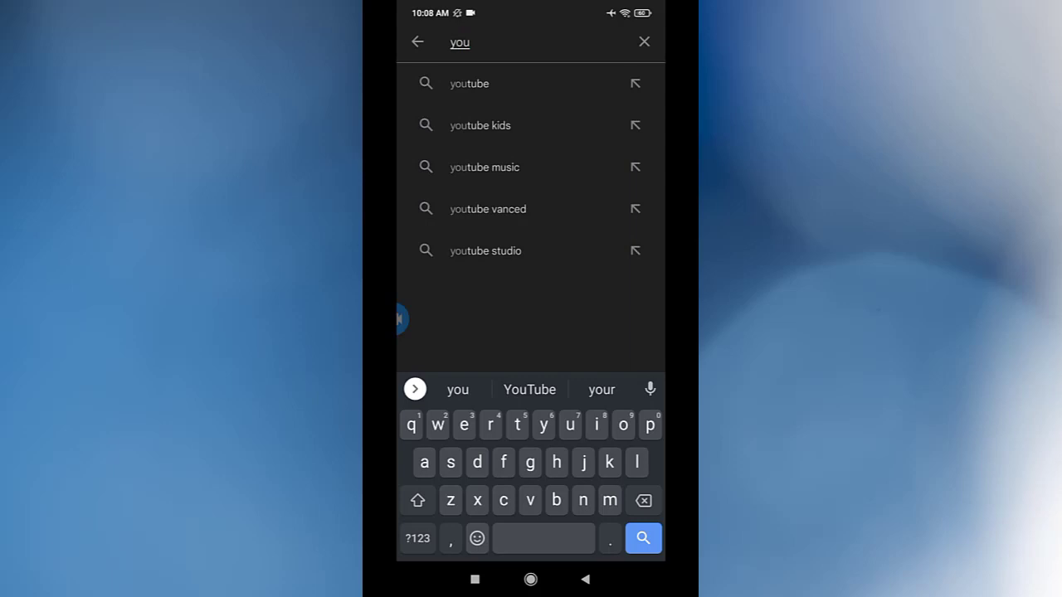
click(470, 83)
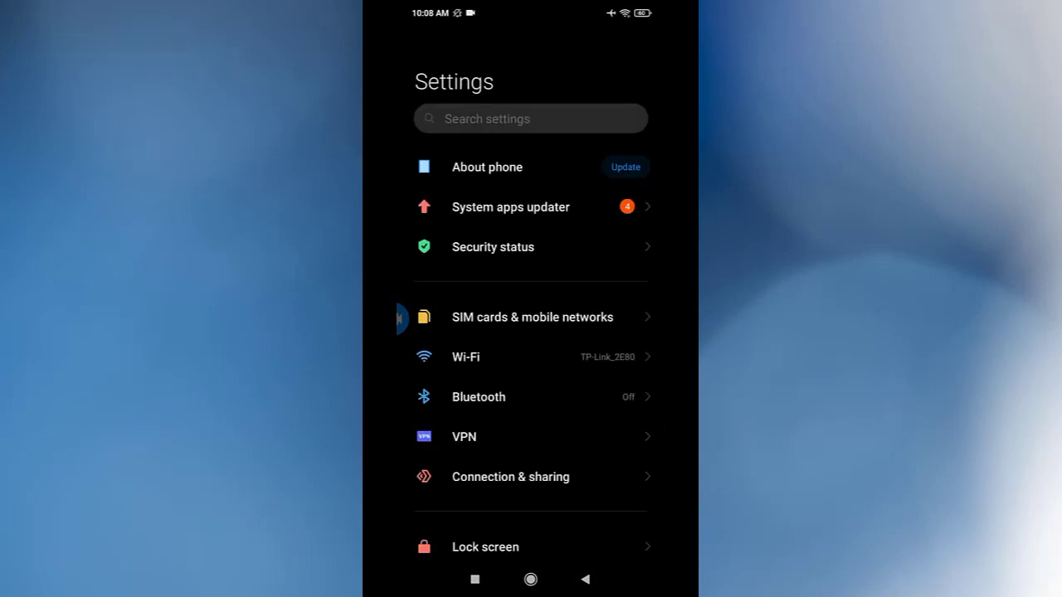
click(488, 166)
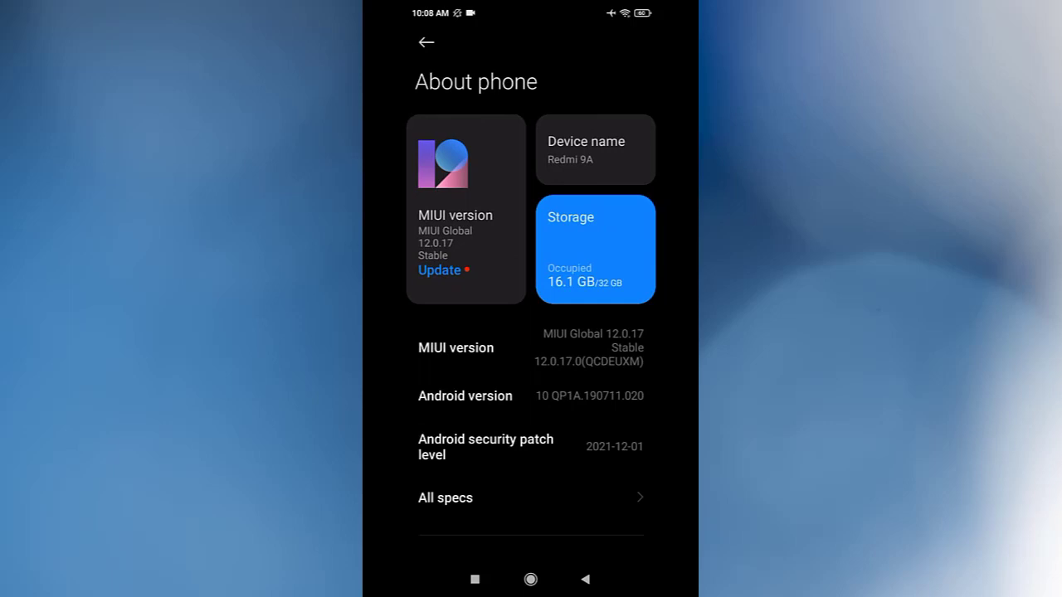
click(445, 269)
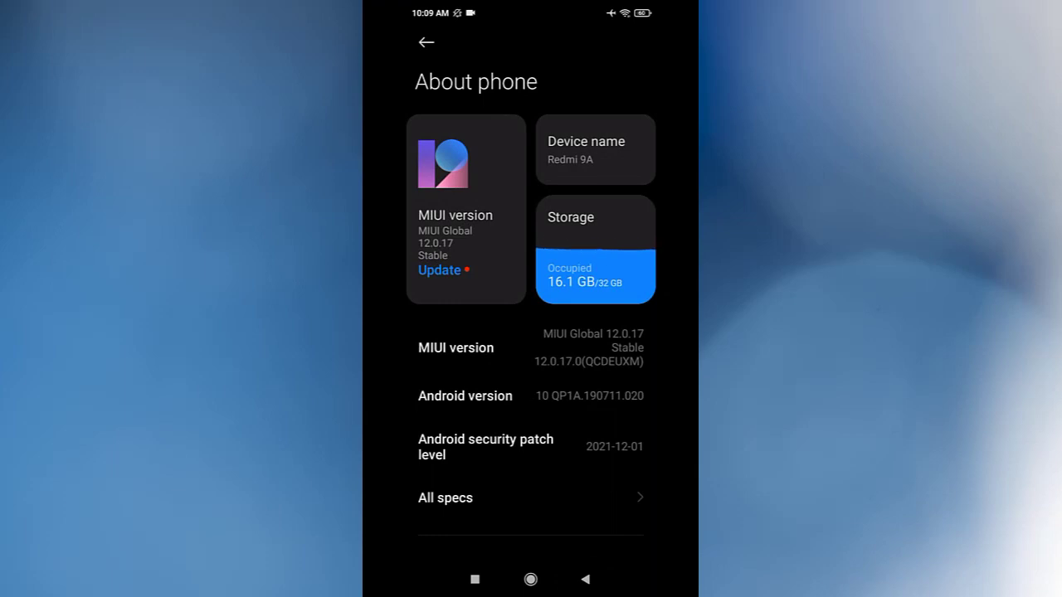
click(425, 43)
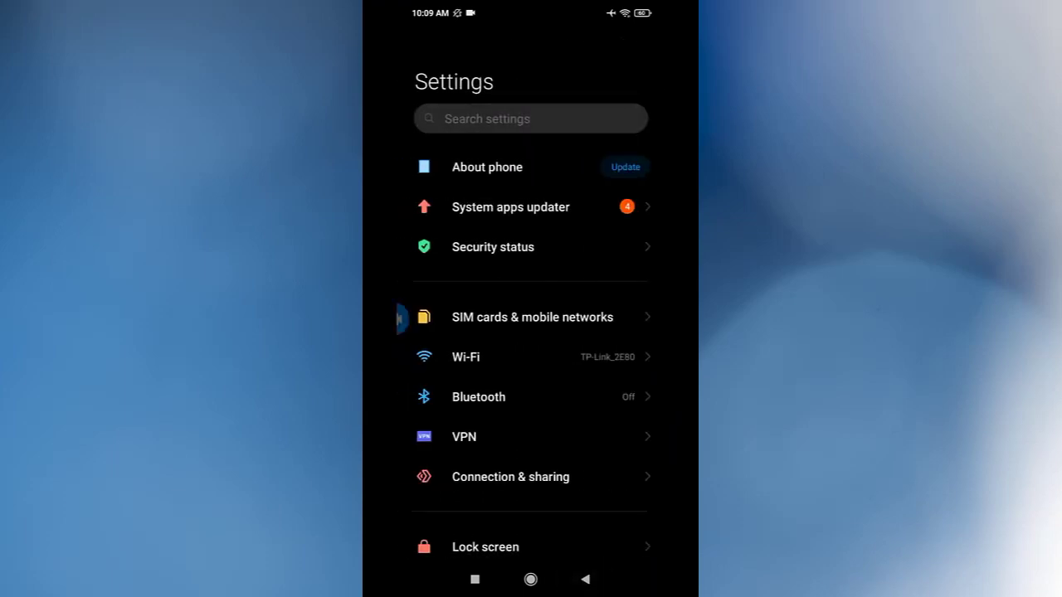
scroll(down, 3)
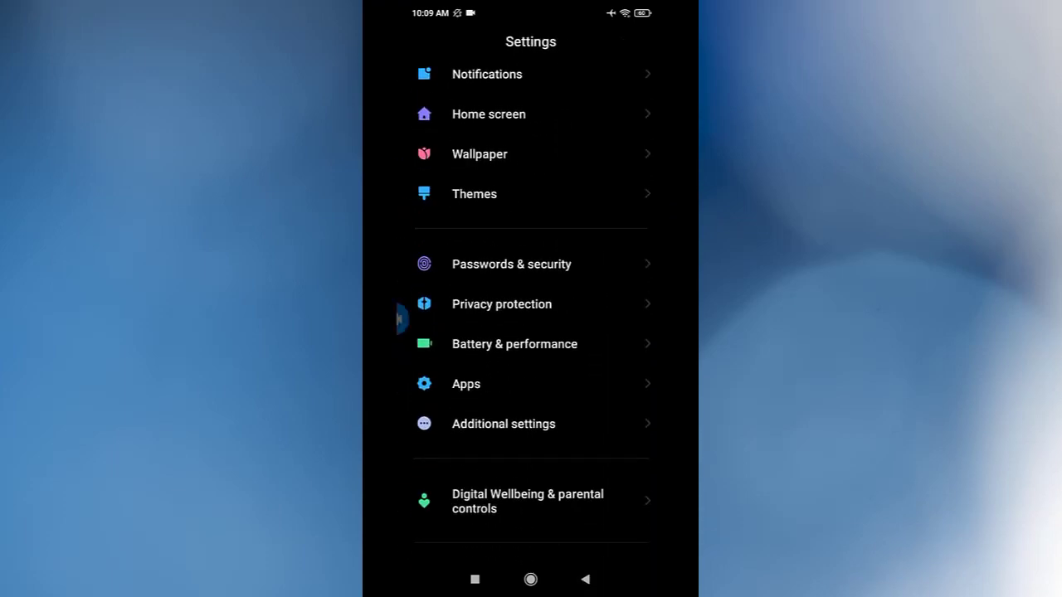
Step: Go to Apps > Manage apps and search 'yout' to reach YouTube's App info
click(465, 384)
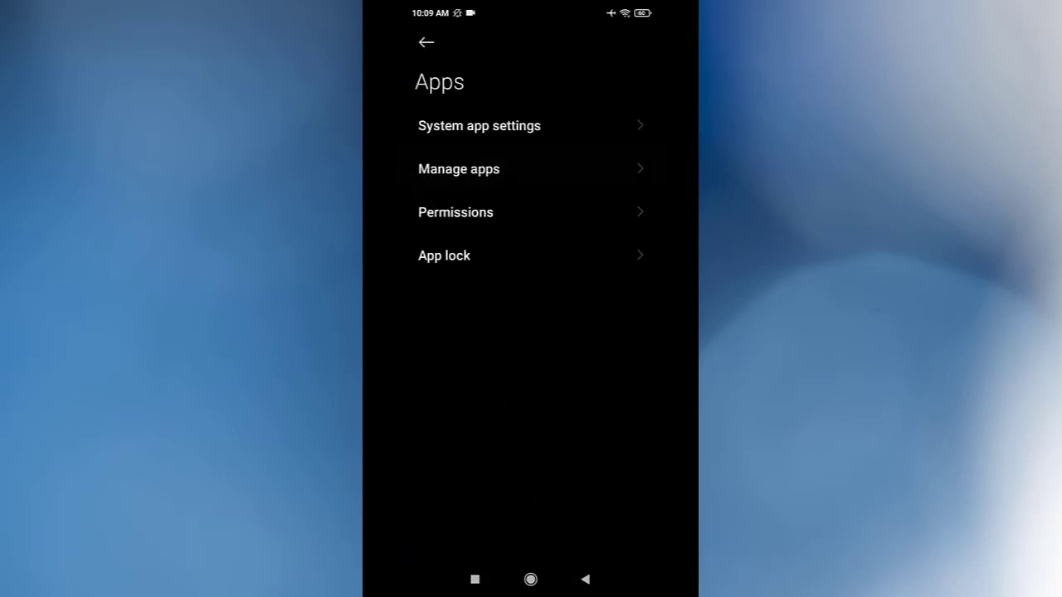
click(458, 169)
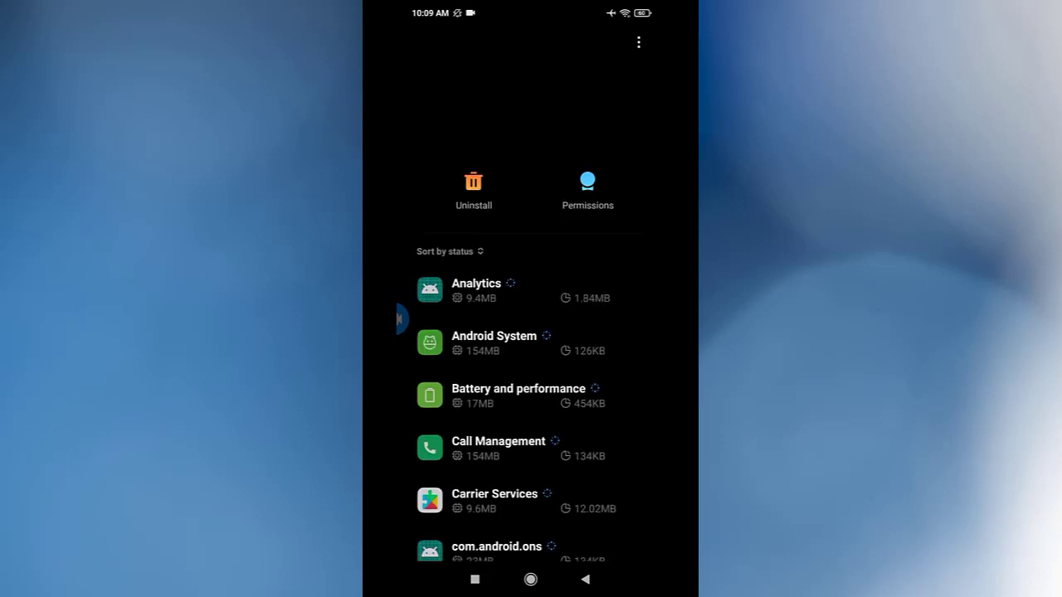
click(637, 42)
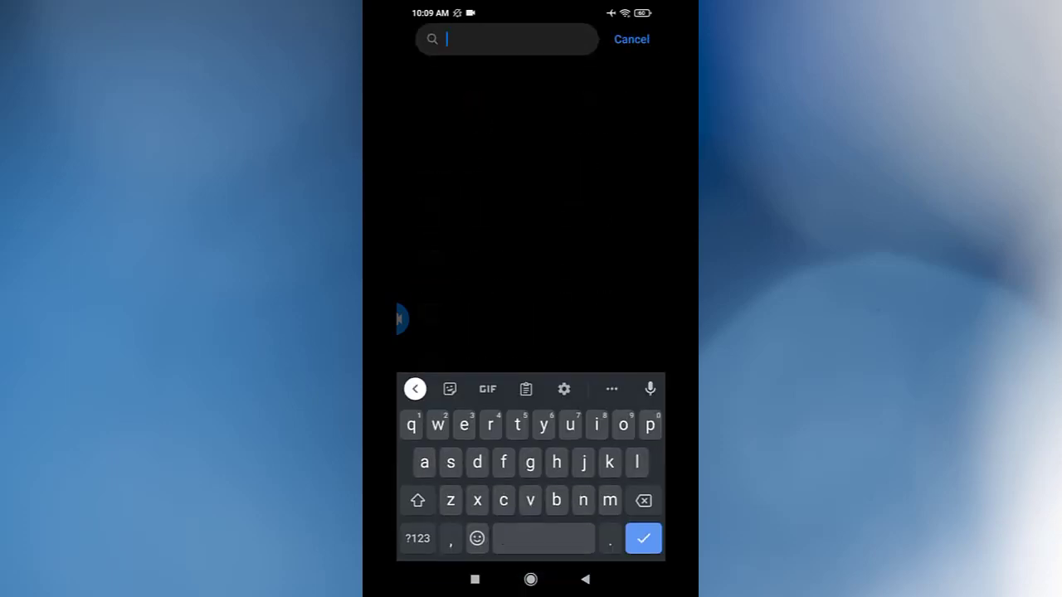
text(yout)
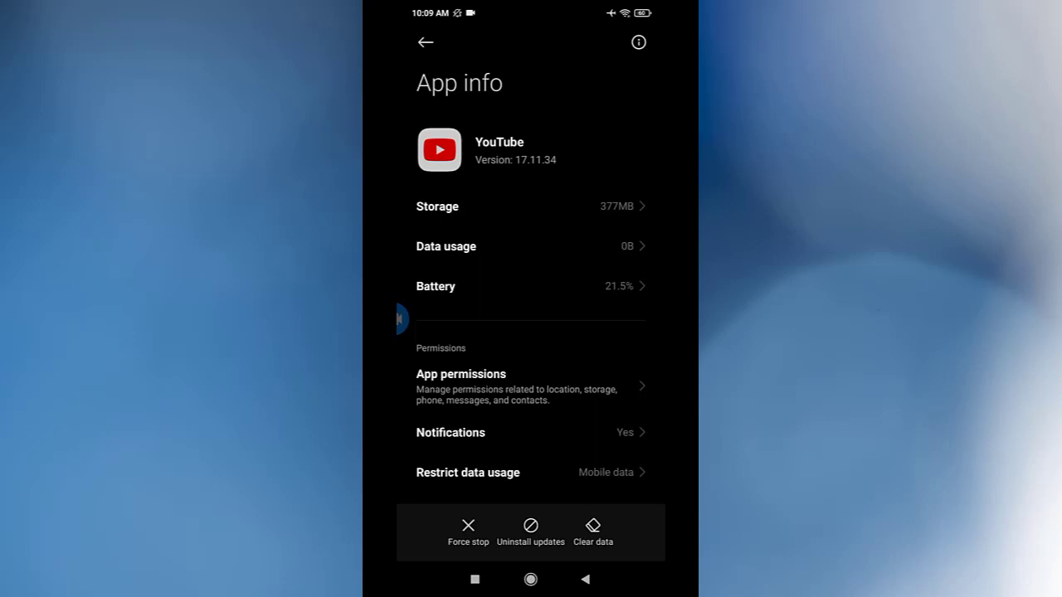
Step: View YouTube's storage (237MB data, 232MB cache), clear its data, then back out
click(531, 205)
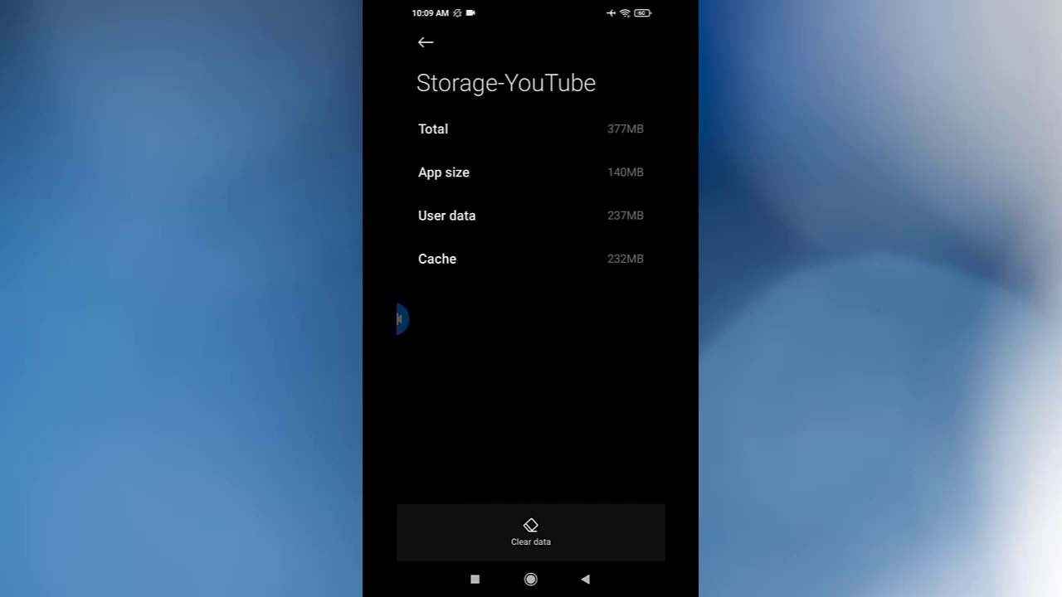
click(425, 43)
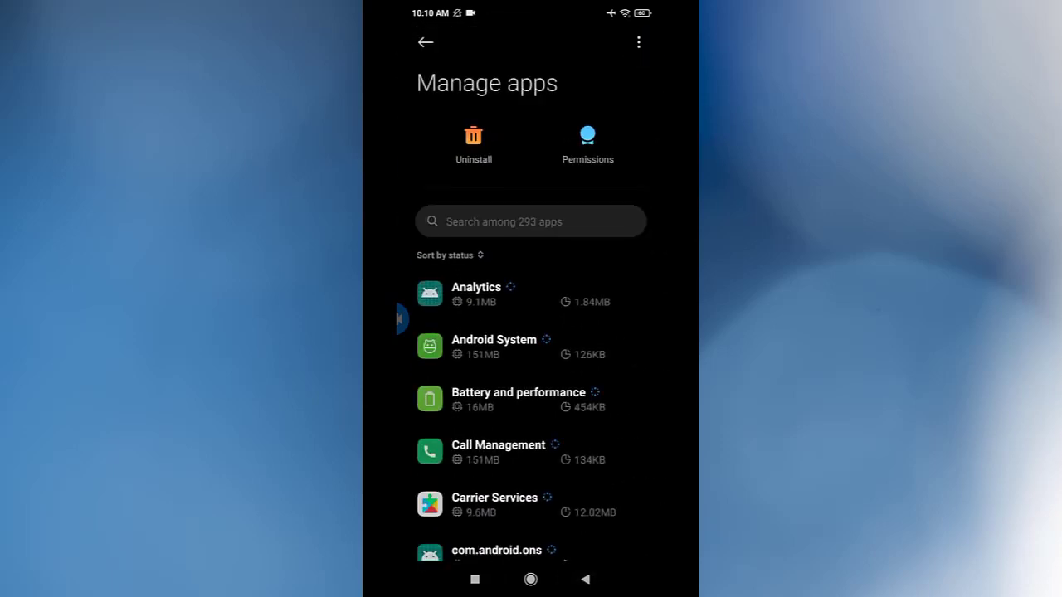
click(425, 42)
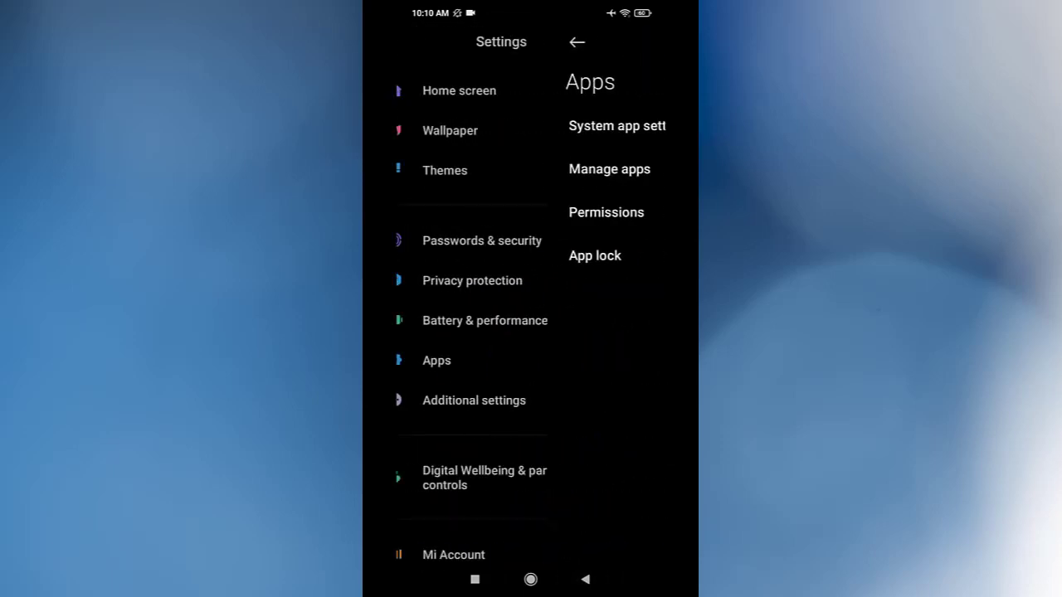